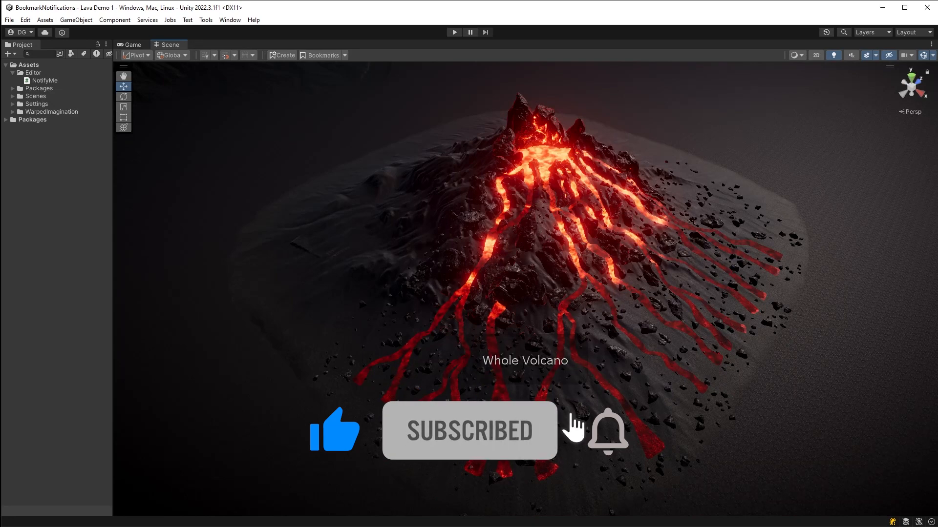
Create a 'Say Yes To Notifications' GUIContent and show it in the last active Scene view for 2 seconds
{"action": "left_click", "coordinate": [608, 439]}
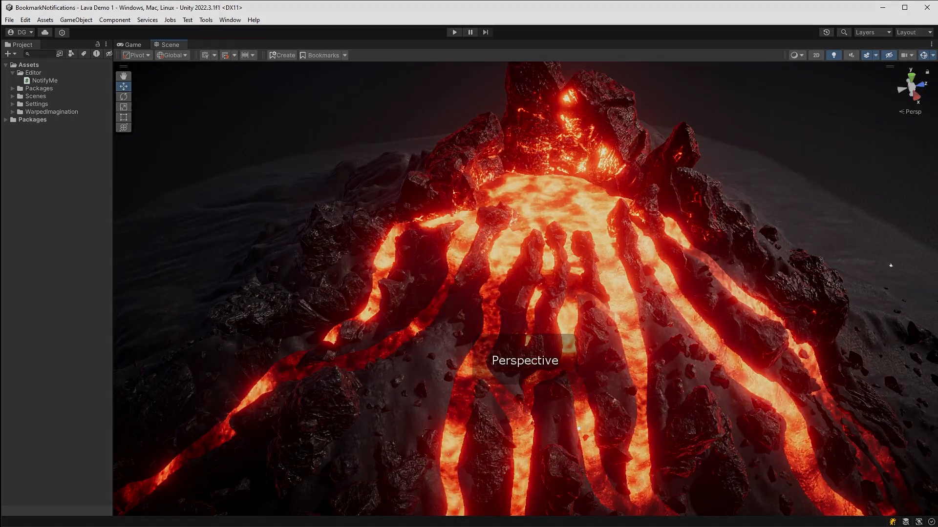
{"action": "left_click", "coordinate": [44, 80]}
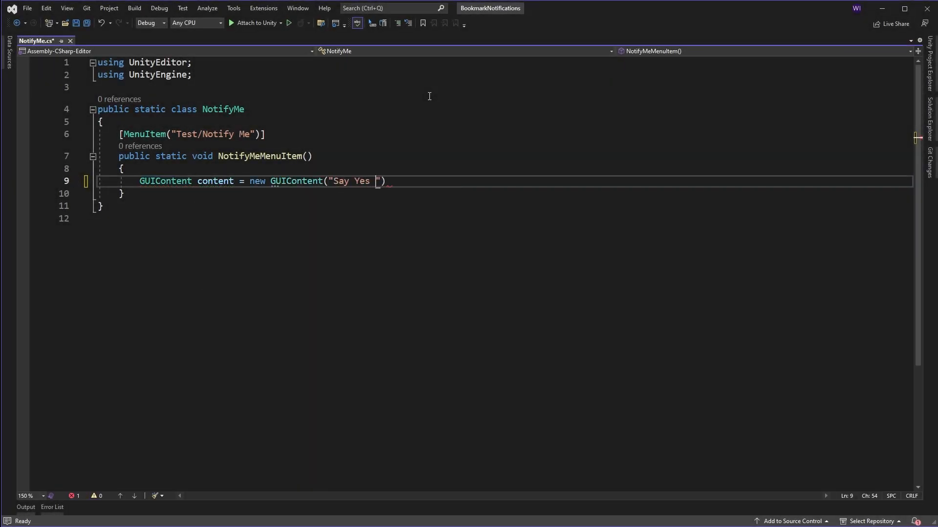
{"action": "type", "text": "To Notifications\");"}
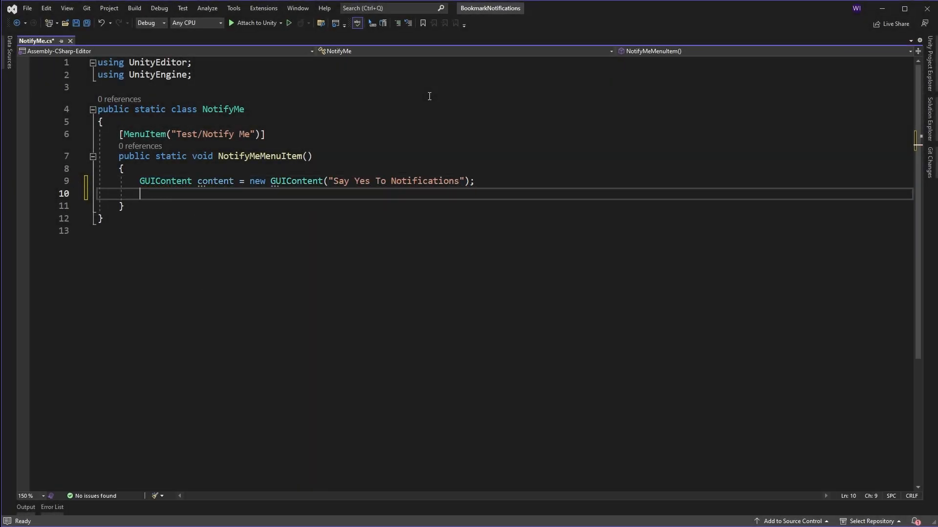
{"action": "type", "text": "SceneView.lastActiveSceneView = null;"}
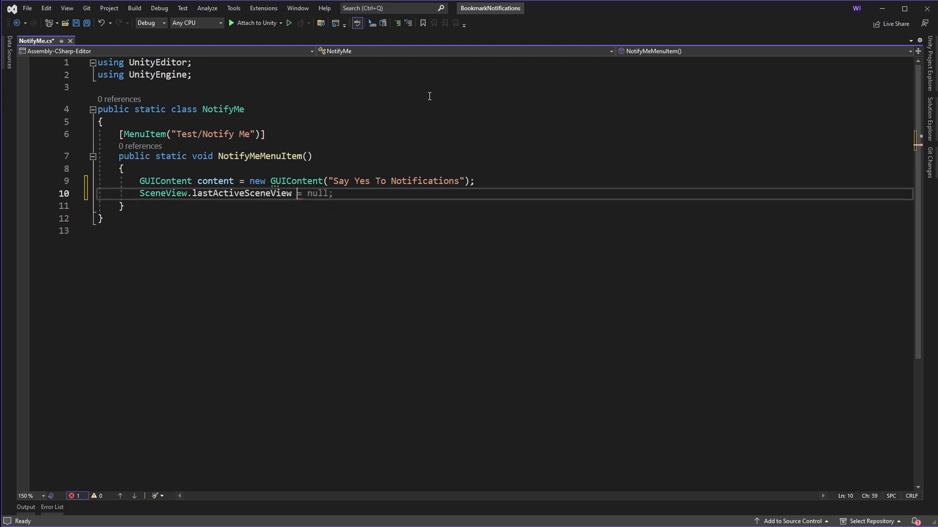
{"action": "type", "text": ".ShowNotification(content);"}
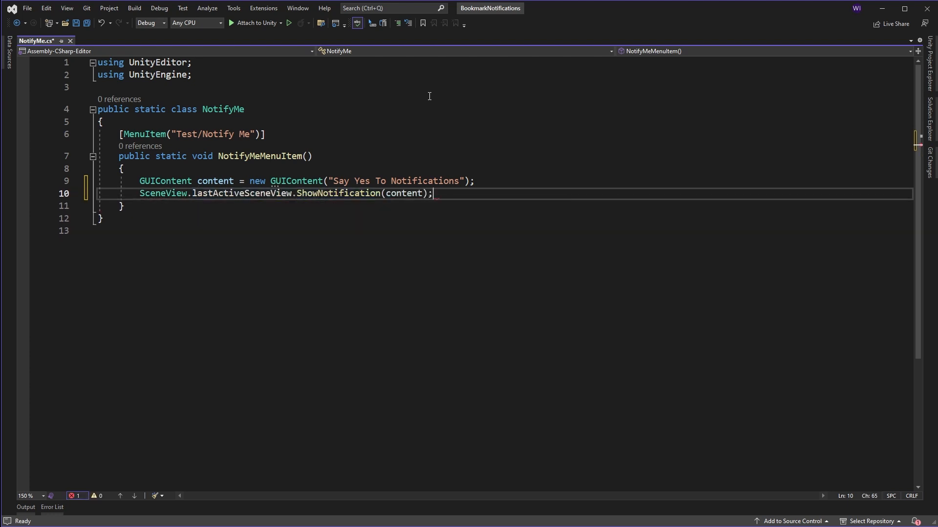
{"action": "type", "text": ",2"}
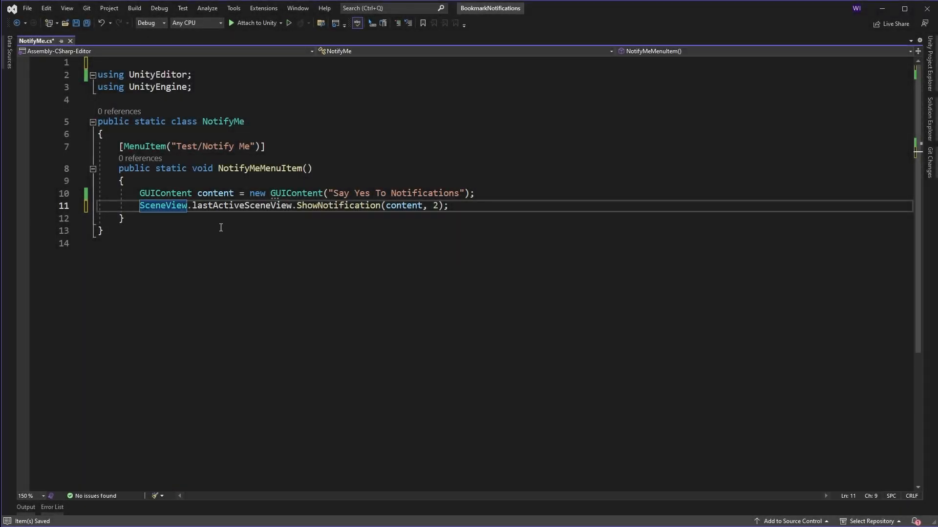
Get the UnityEditor.GameView type from the EditorWindow assembly via reflection
{"action": "type", "text": "Assembly assembly = Assembly.GetAssembly("}
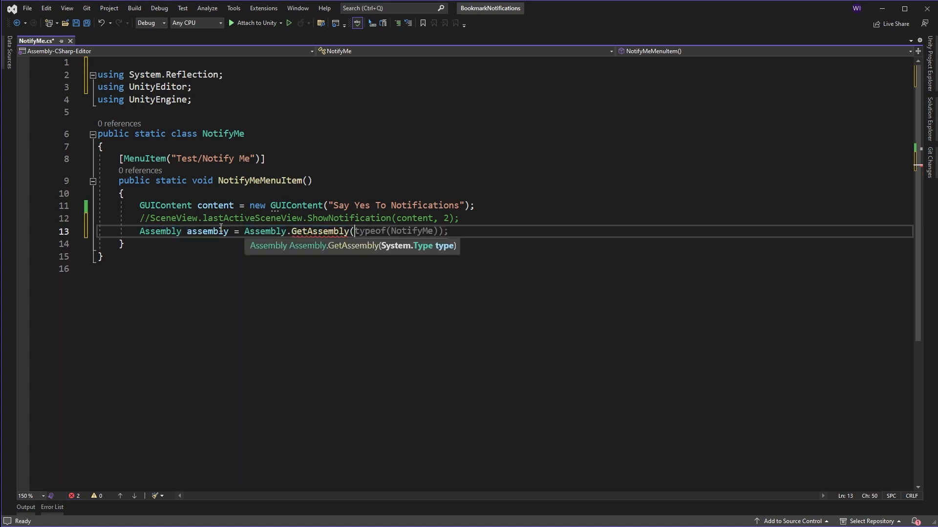
{"action": "type", "text": "EditorWindow));"}
{"action": "type", "text": "Type gameViewType = assembly.GetType("}
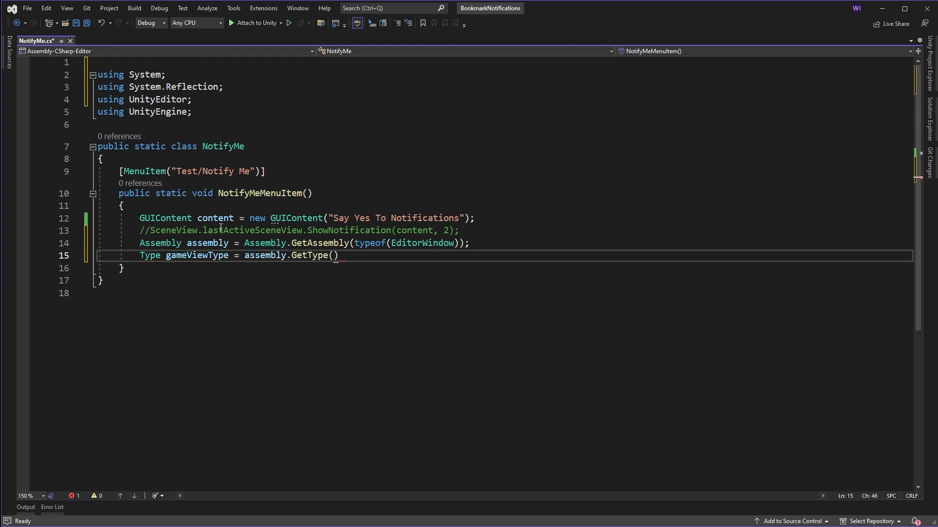
{"action": "type", "text": "\"UnityEditor\""}
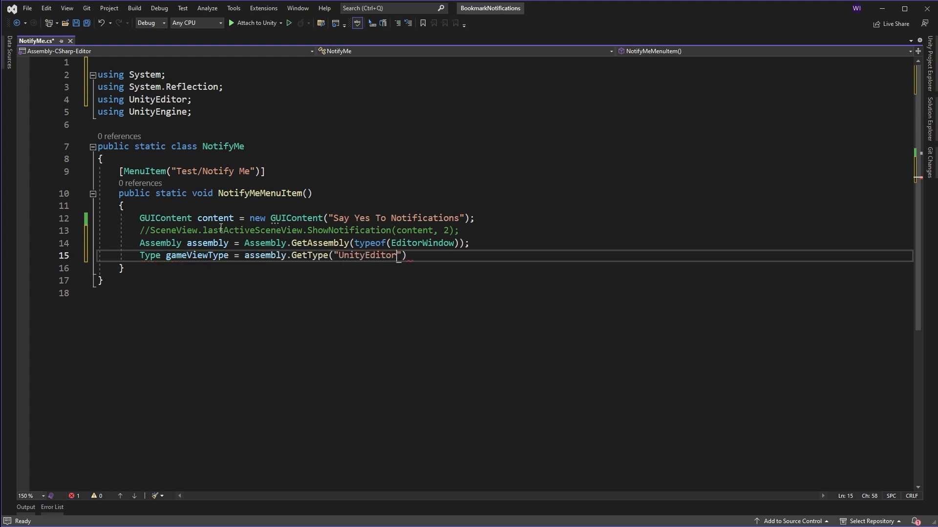
{"action": "type", "text": ".GameView"}
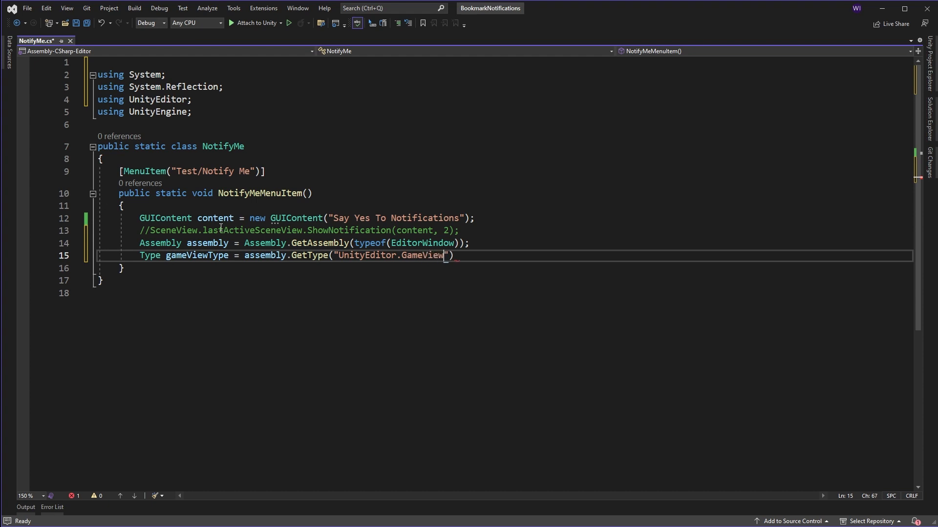
{"action": "key", "text": "Enter"}
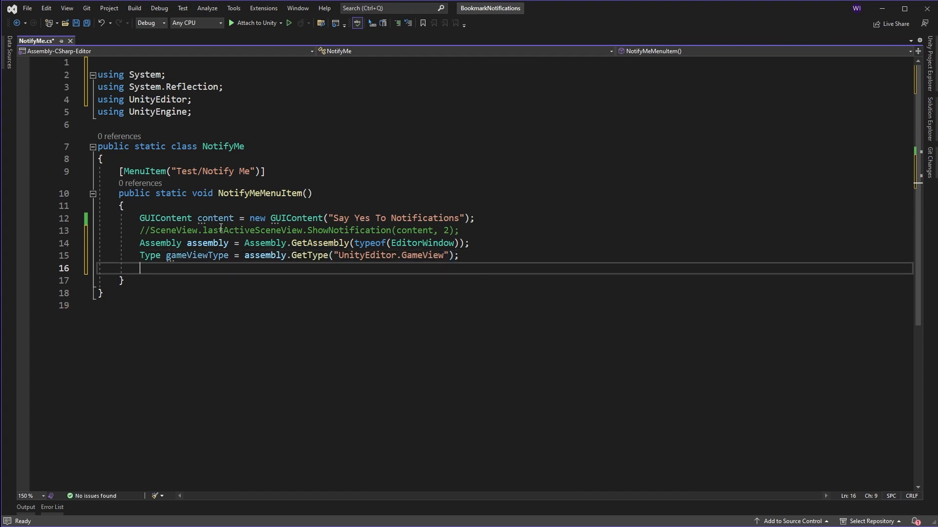
Add a line that gets the Game view window by gameViewType and shows the notification for 2 seconds
{"action": "type", "text": "EditorWindow.GetWindow(gameViewType, true);"}
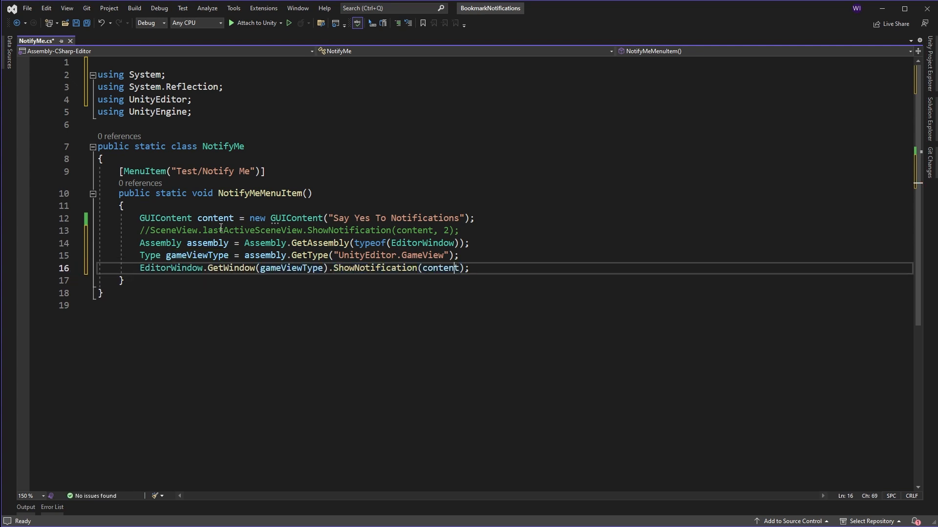
{"action": "type", "text": ",2"}
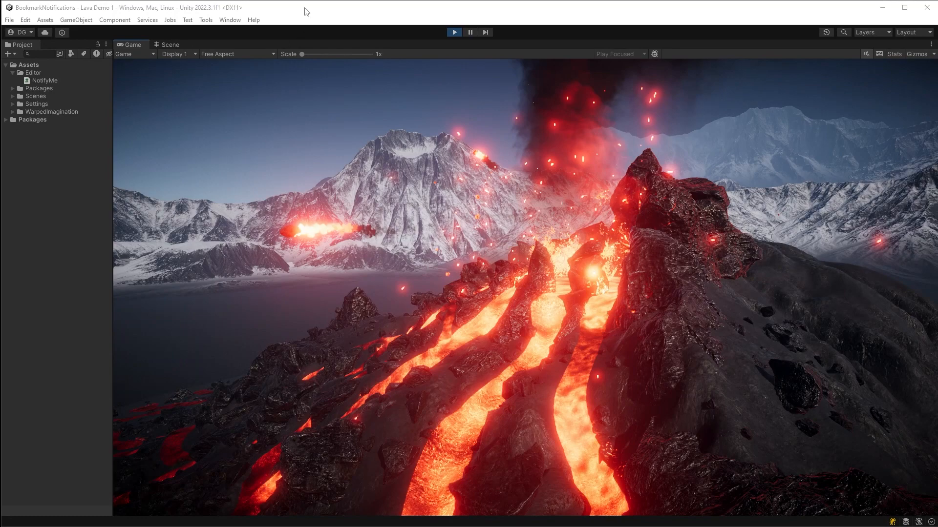
Run Test > Notify Me five times in Play mode to show the notification over the Game view
{"action": "left_click", "coordinate": [187, 20]}
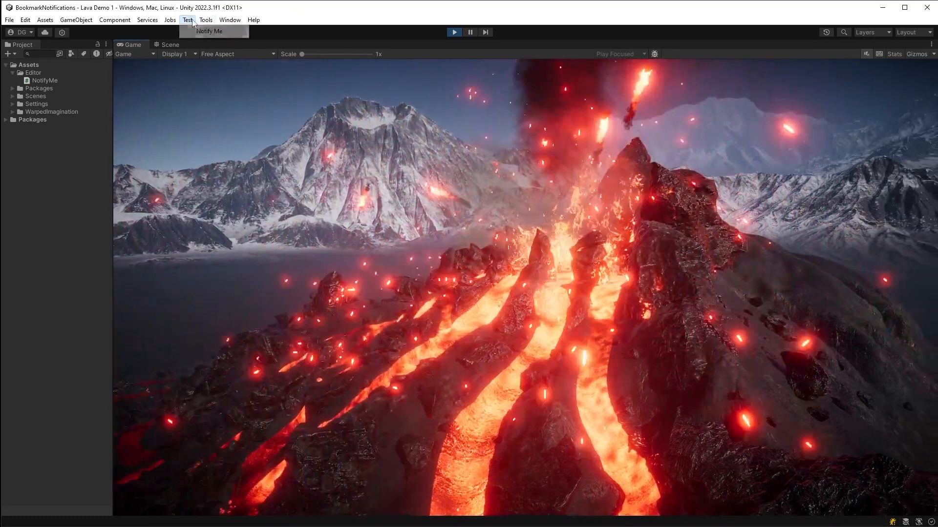
{"action": "left_click", "coordinate": [212, 31]}
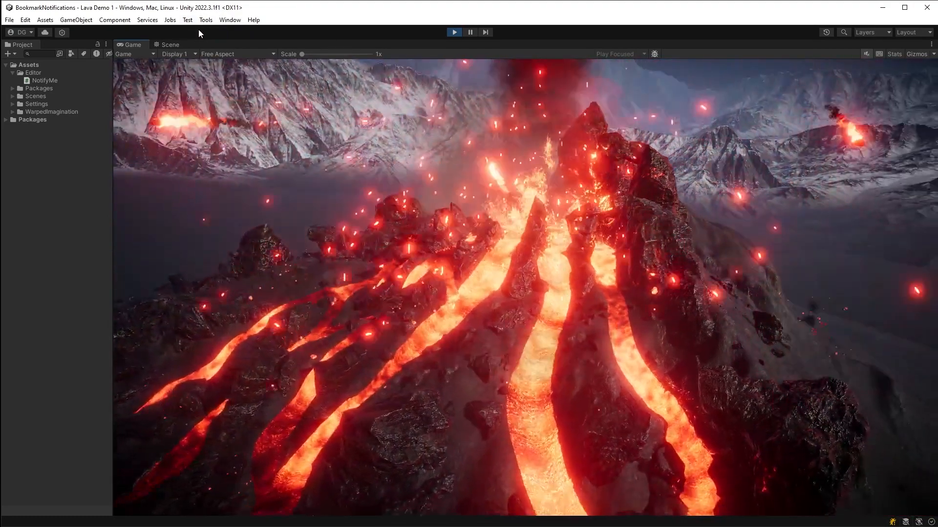
{"action": "left_click", "coordinate": [186, 20]}
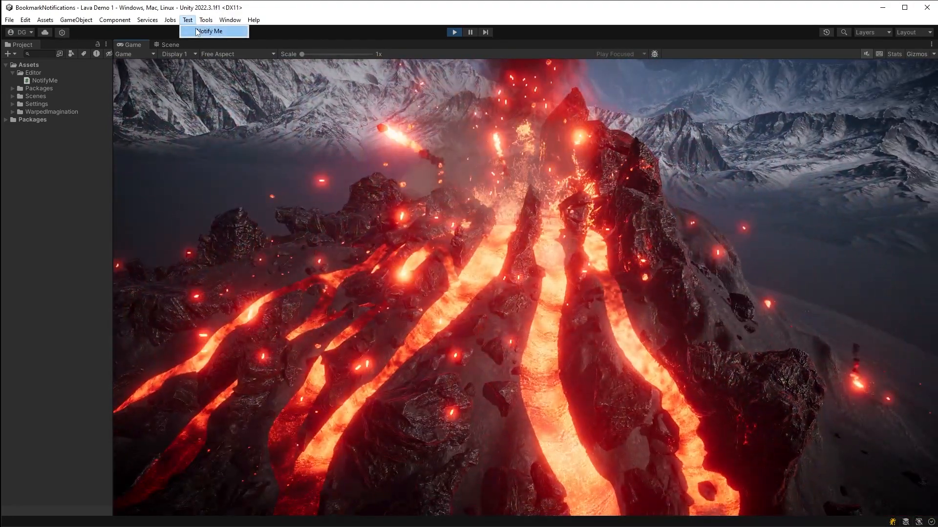
{"action": "left_click", "coordinate": [212, 31]}
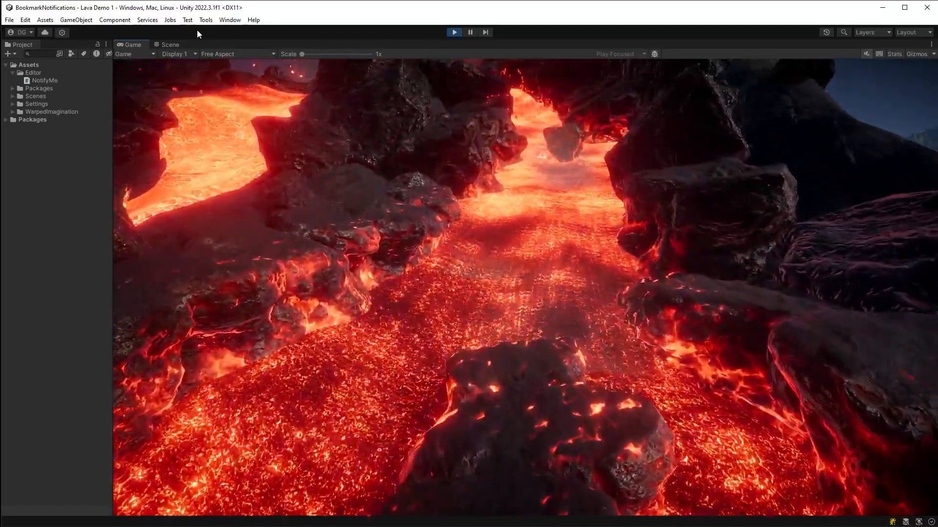
{"action": "left_click", "coordinate": [187, 20]}
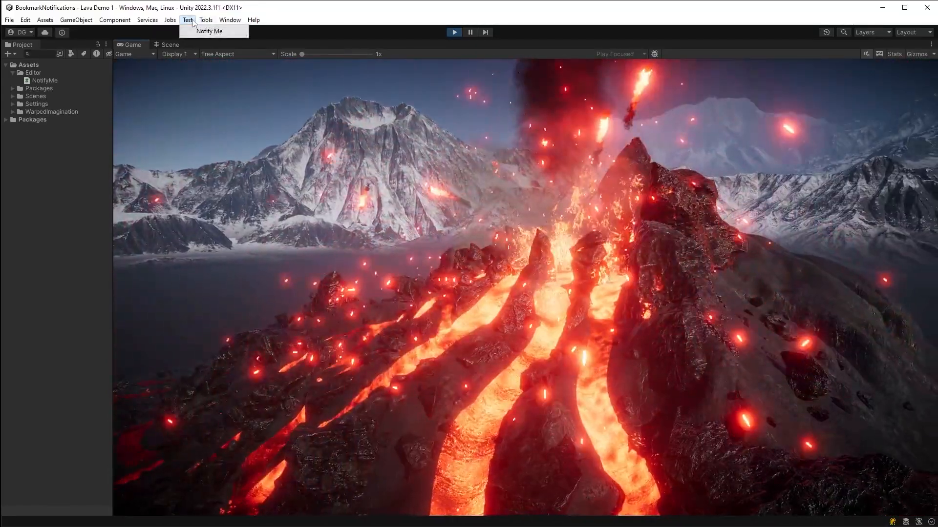
{"action": "left_click", "coordinate": [209, 31]}
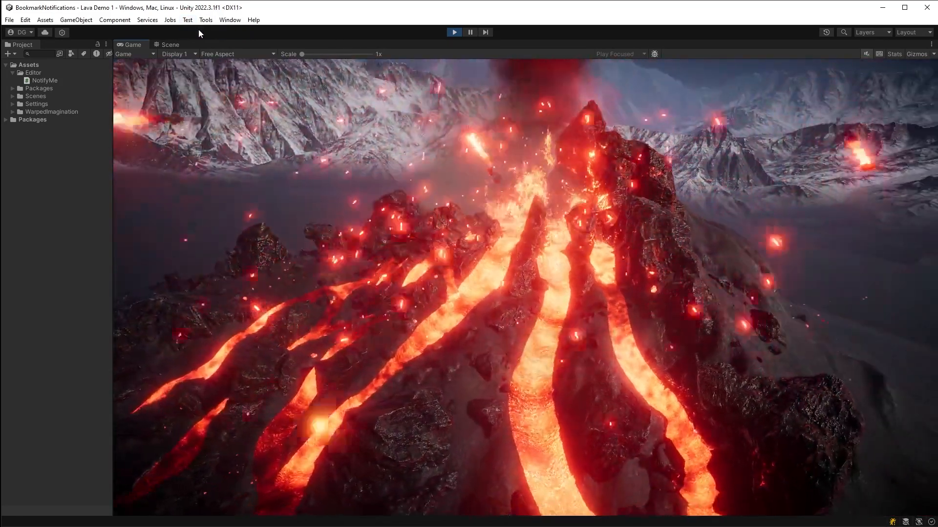
{"action": "left_click", "coordinate": [187, 20]}
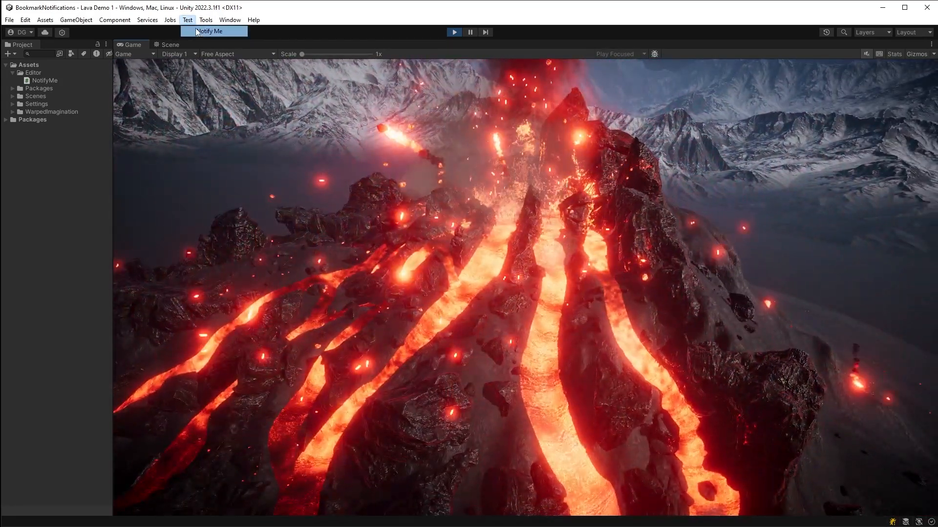
{"action": "left_click", "coordinate": [213, 31]}
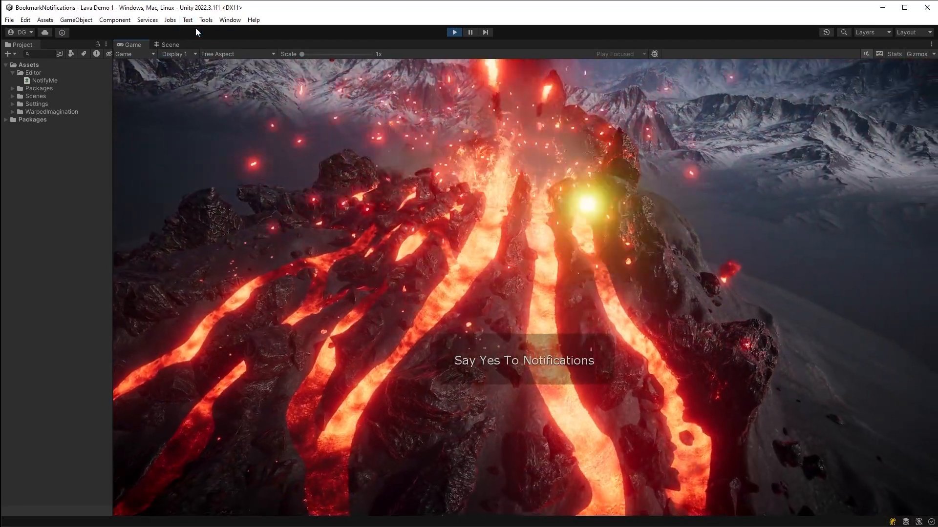
{"action": "left_click", "coordinate": [187, 20]}
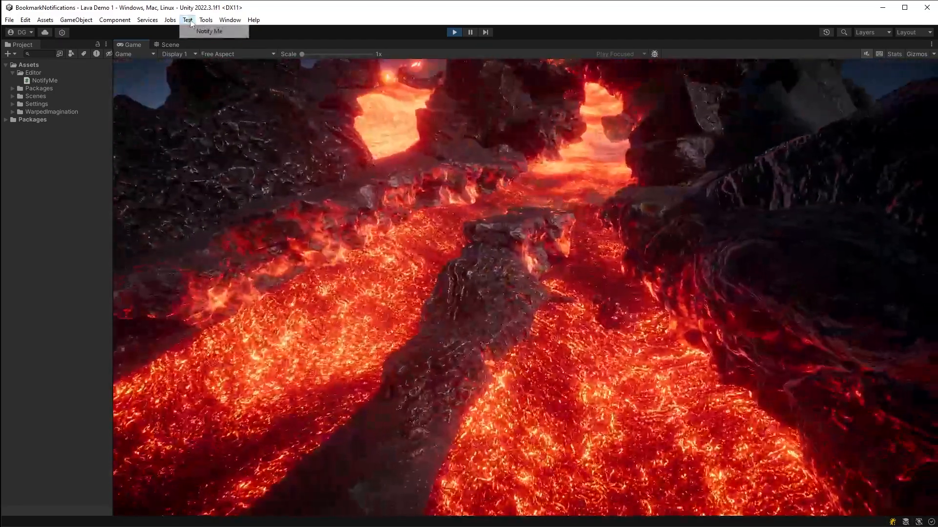
{"action": "left_click", "coordinate": [210, 31]}
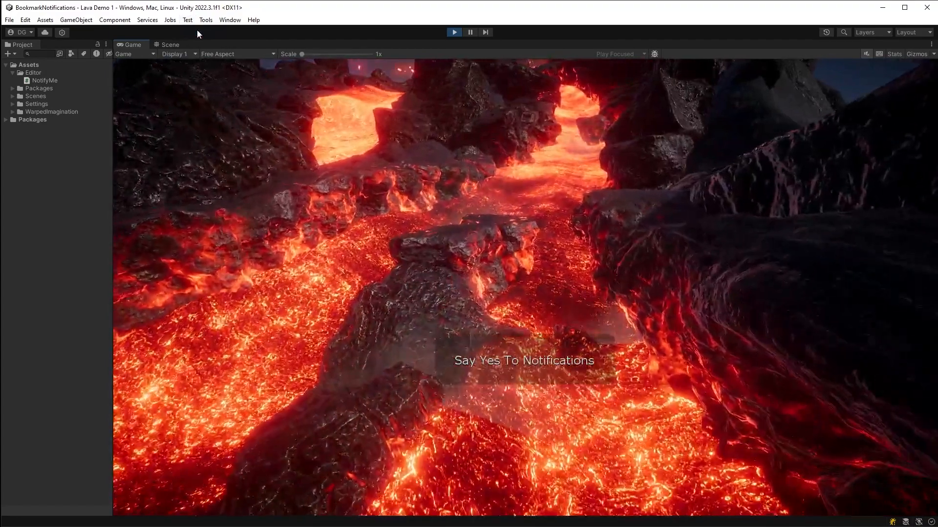